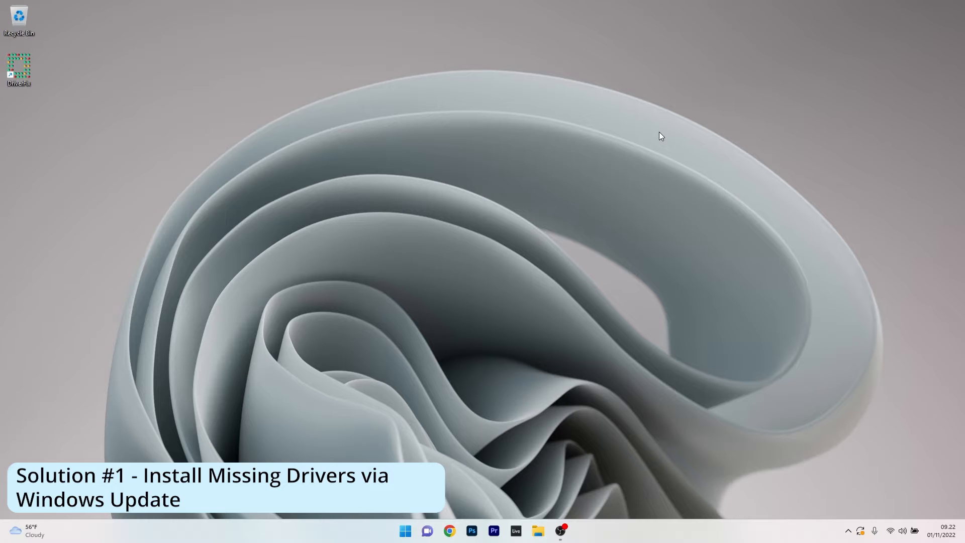
Launch Settings from the Start menu's pinned apps.
{"action": "left_click", "coordinate": [404, 531]}
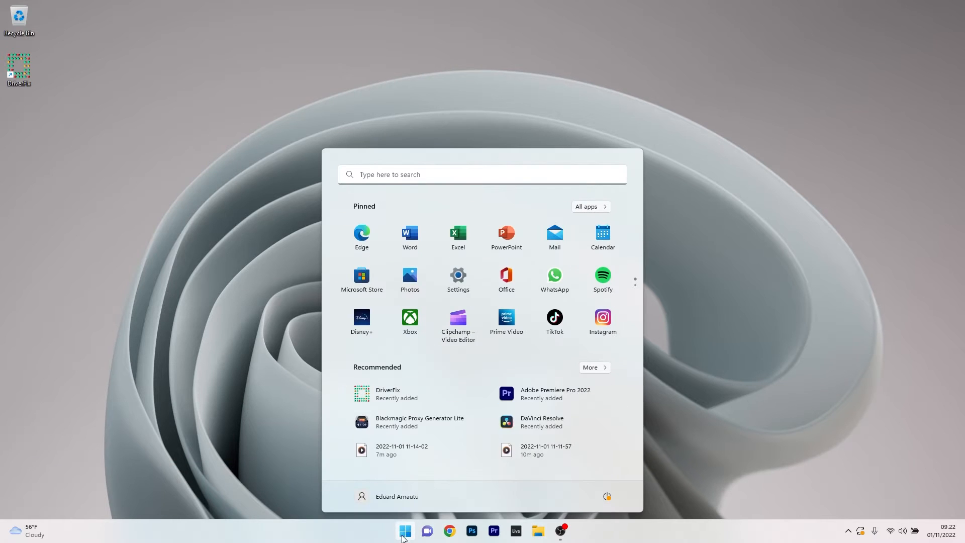
{"action": "left_click", "coordinate": [458, 275]}
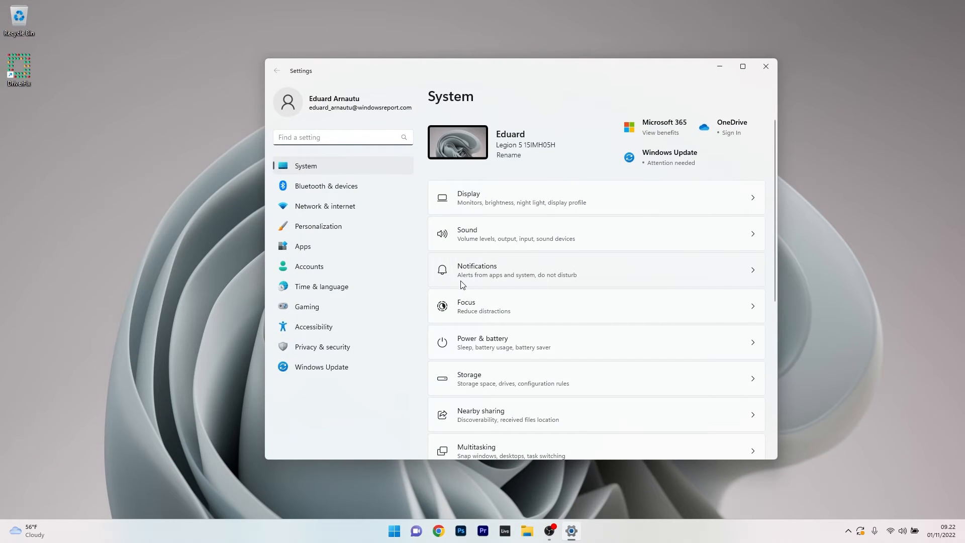
{"action": "mouse_move", "coordinate": [306, 375]}
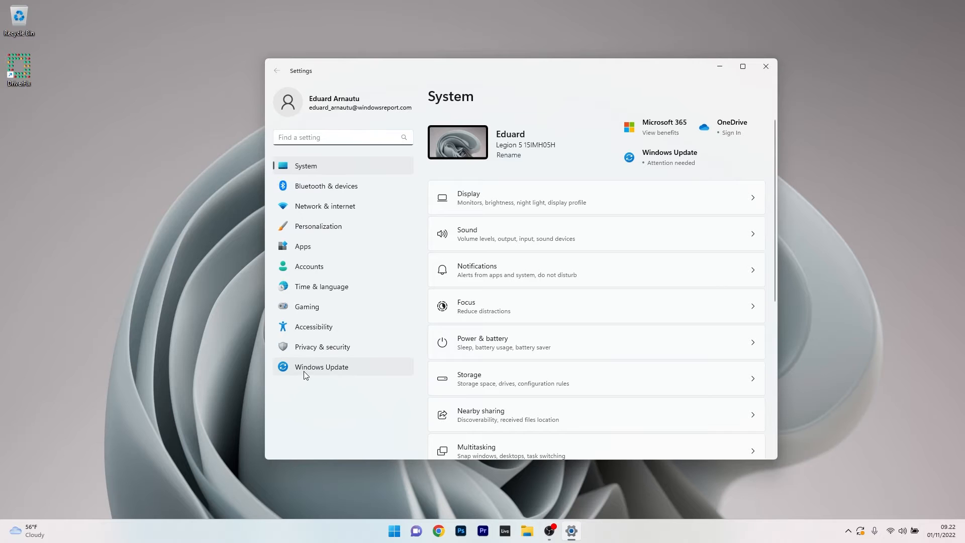
Go to Windows Update and then its Advanced options page.
{"action": "left_click", "coordinate": [321, 367]}
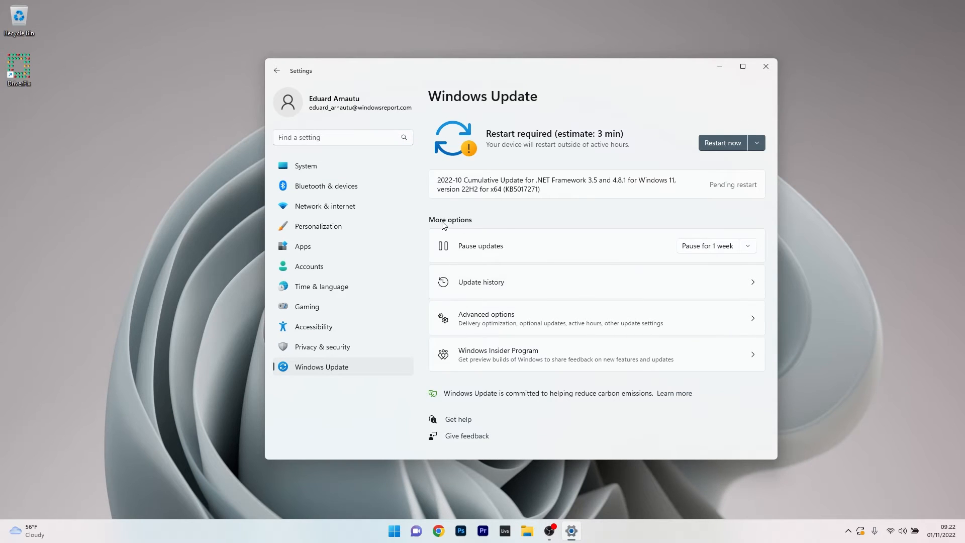
{"action": "mouse_move", "coordinate": [690, 322]}
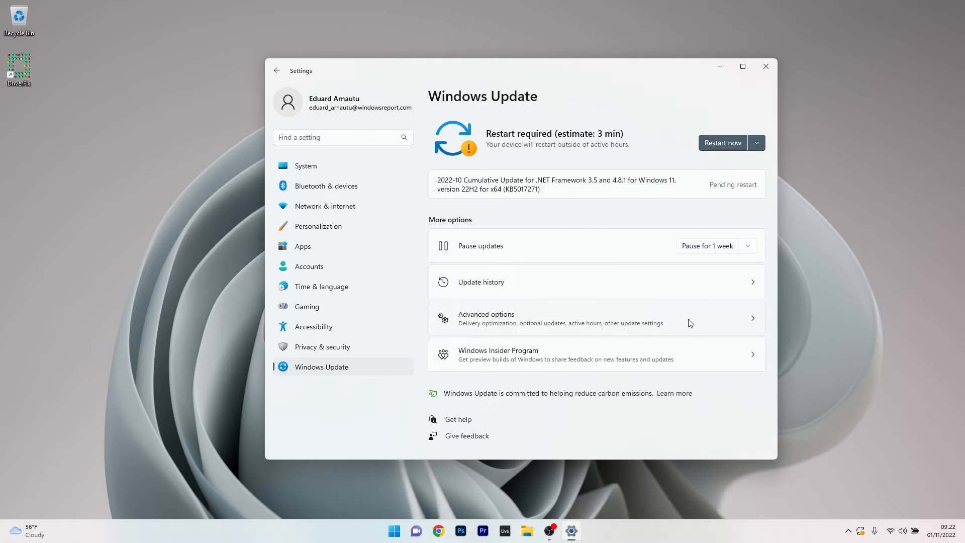
{"action": "left_click", "coordinate": [486, 319]}
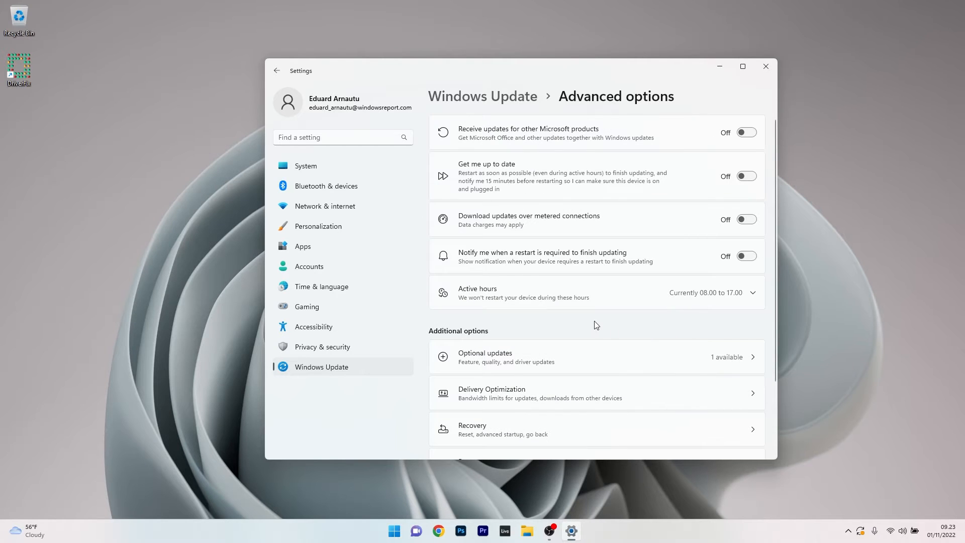
{"action": "mouse_move", "coordinate": [720, 363]}
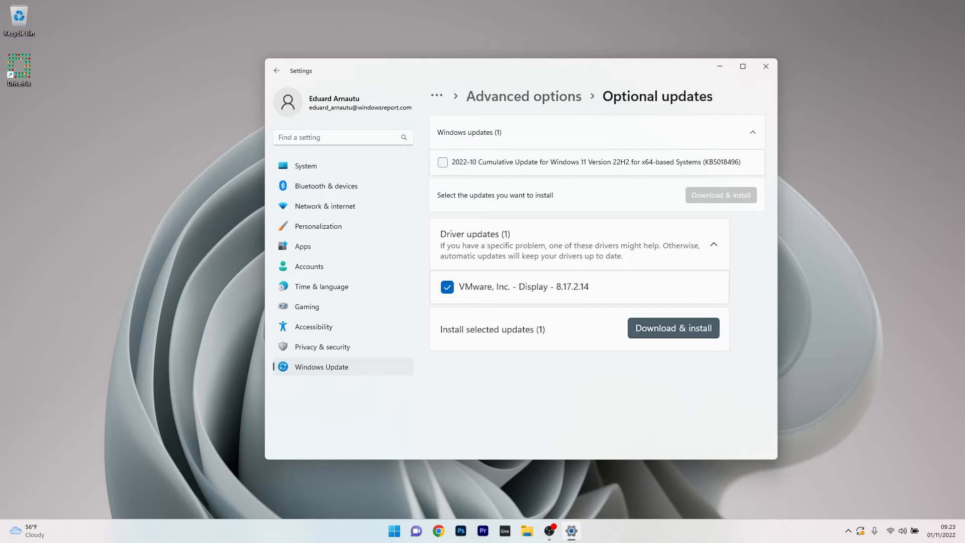
Tick the 2022-10 Cumulative Update alongside the VMware driver, then close Settings.
{"action": "left_click", "coordinate": [443, 163]}
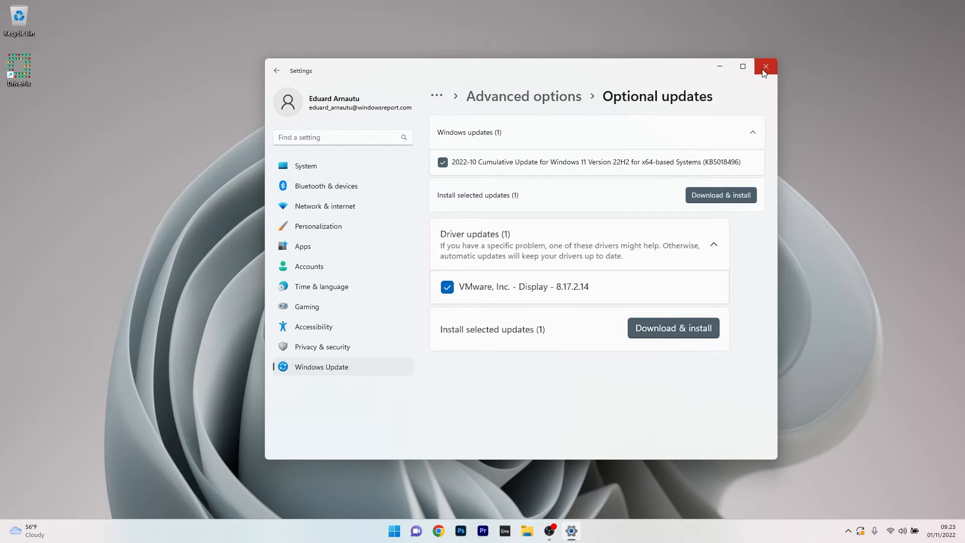
{"action": "left_click", "coordinate": [767, 66]}
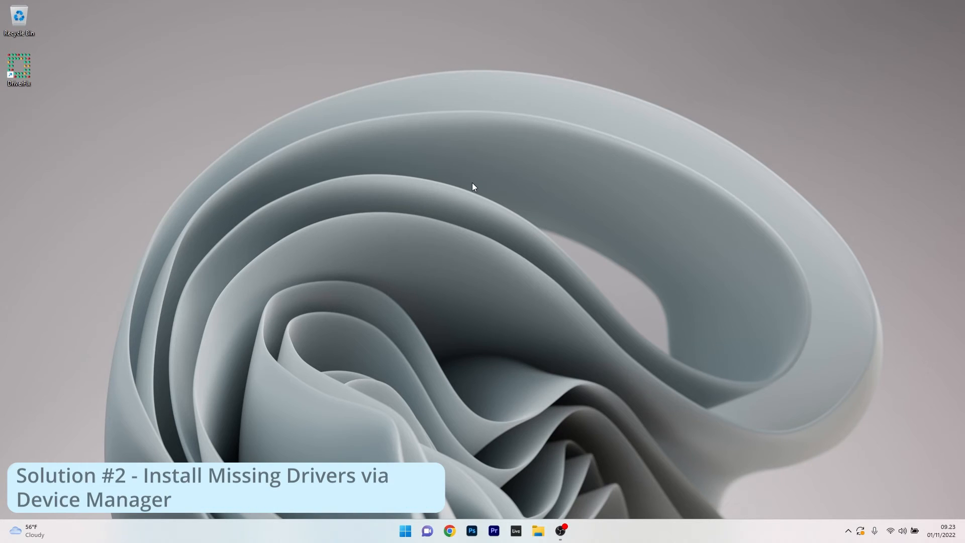
{"action": "mouse_move", "coordinate": [462, 207]}
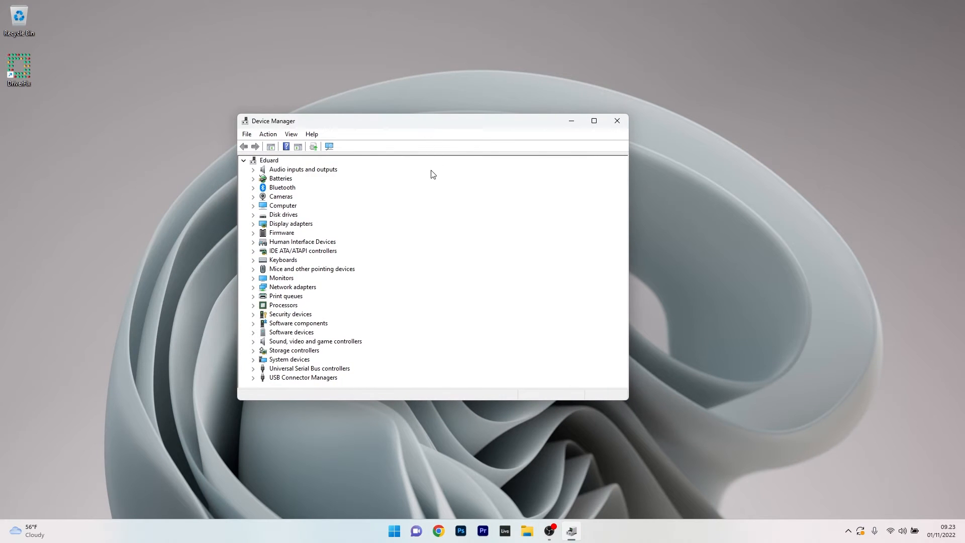
{"action": "mouse_move", "coordinate": [248, 234]}
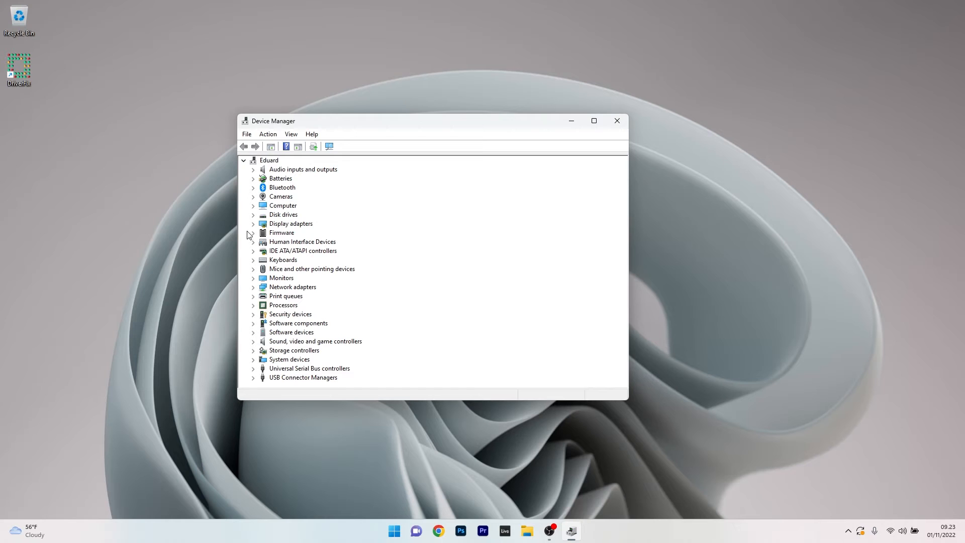
Expand Display adapters to reveal Intel UHD Graphics and NVIDIA GeForce RTX 2060.
{"action": "left_click", "coordinate": [253, 224]}
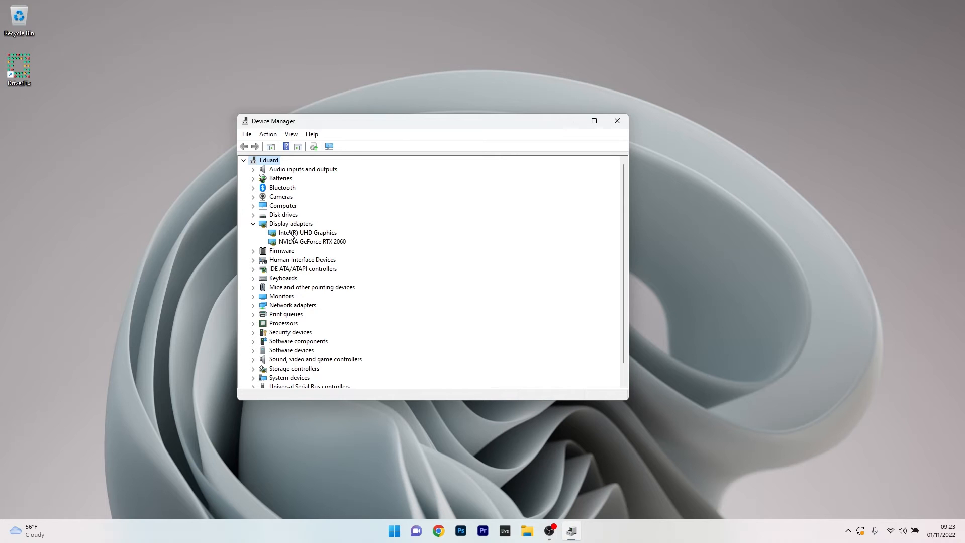
Search automatically for an Intel UHD Graphics driver update and dismiss the already-best result.
{"action": "right_click", "coordinate": [308, 232]}
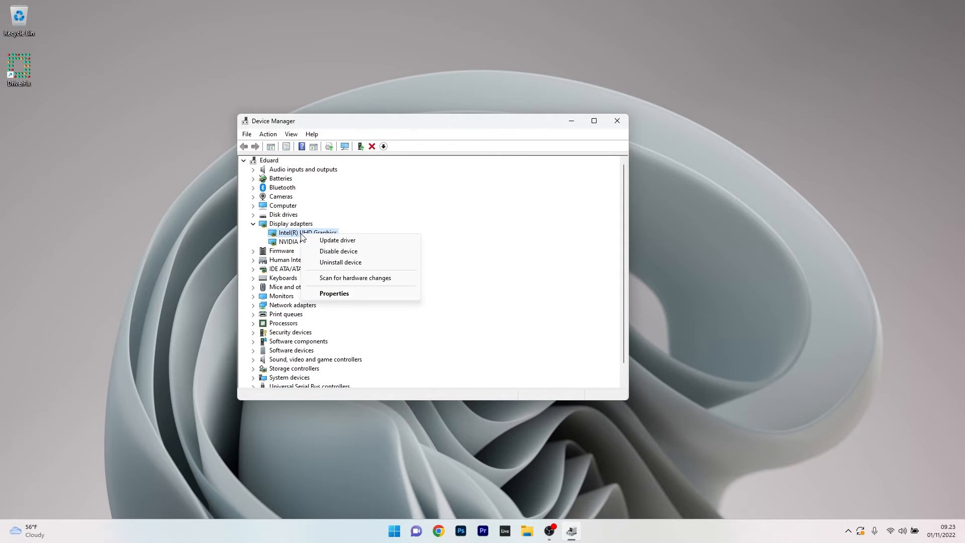
{"action": "mouse_move", "coordinate": [360, 243]}
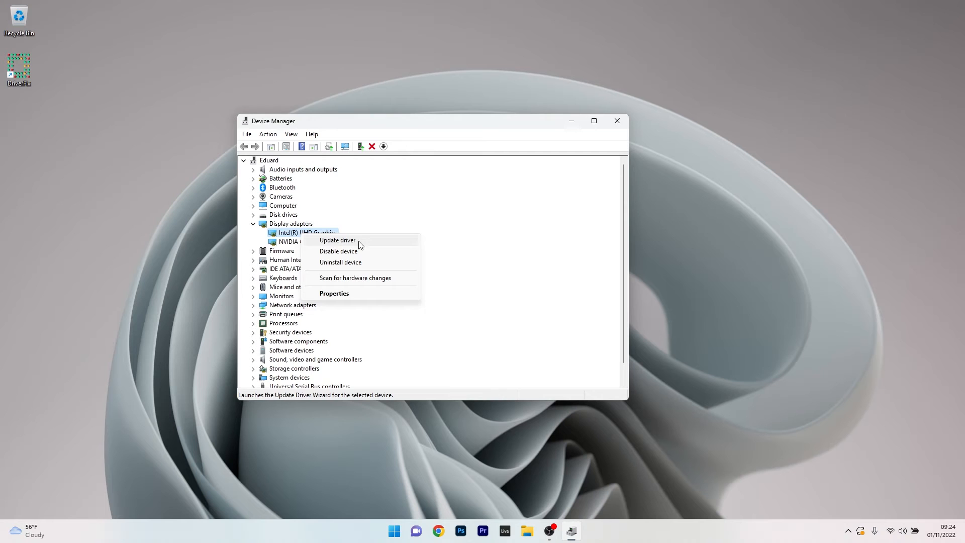
{"action": "left_click", "coordinate": [337, 240]}
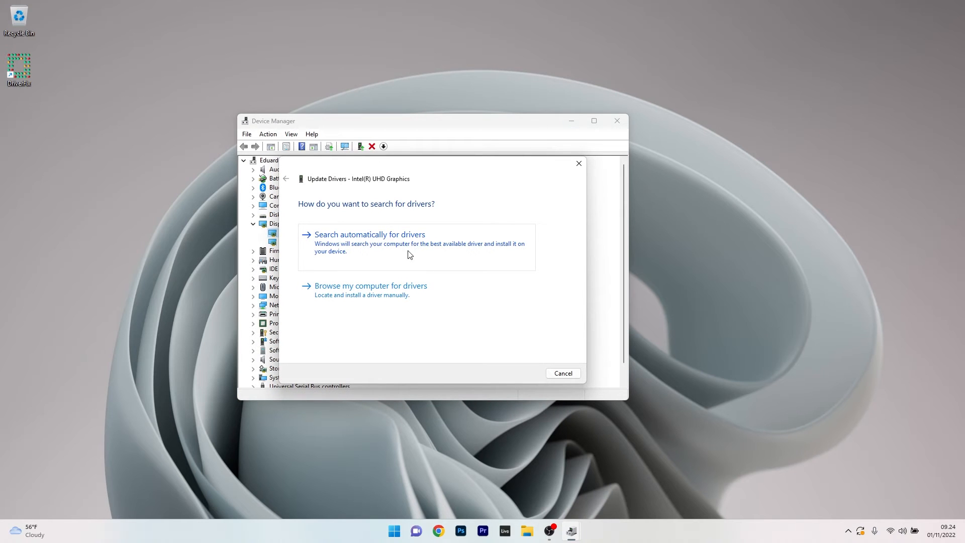
{"action": "mouse_move", "coordinate": [430, 255]}
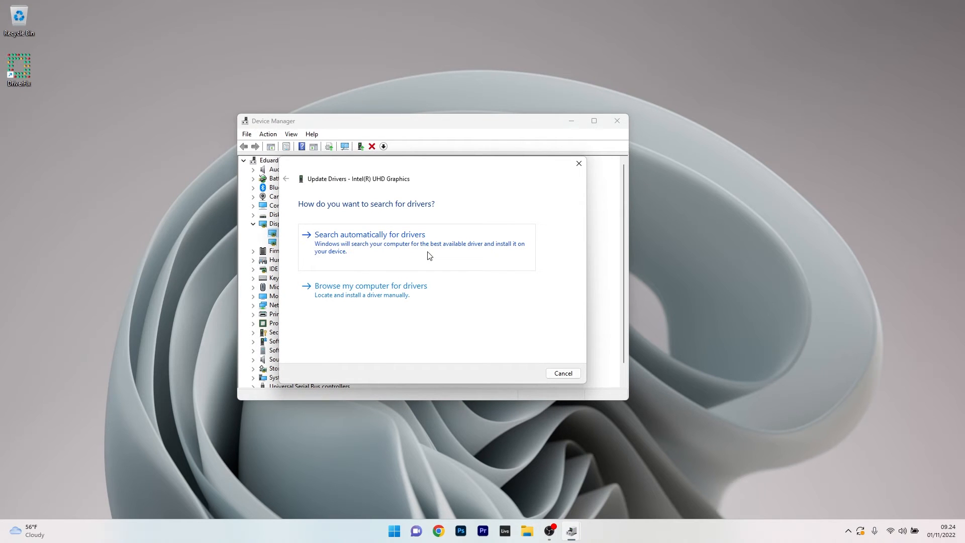
{"action": "left_click", "coordinate": [370, 234]}
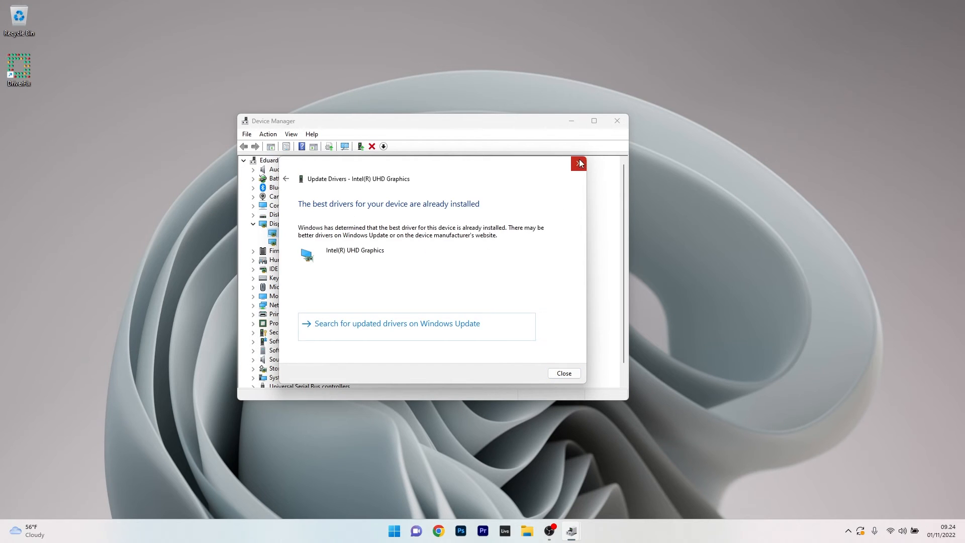
{"action": "left_click", "coordinate": [578, 163]}
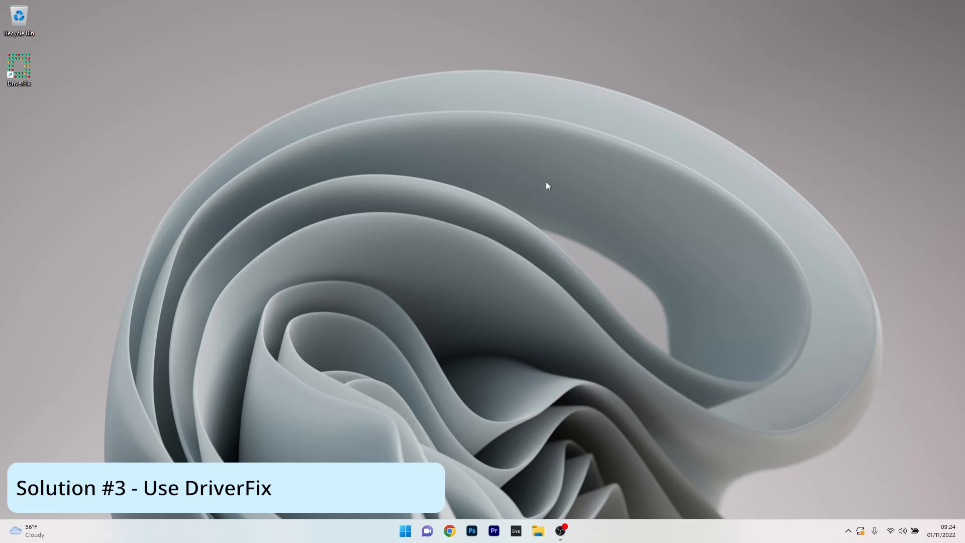
{"action": "mouse_move", "coordinate": [512, 194]}
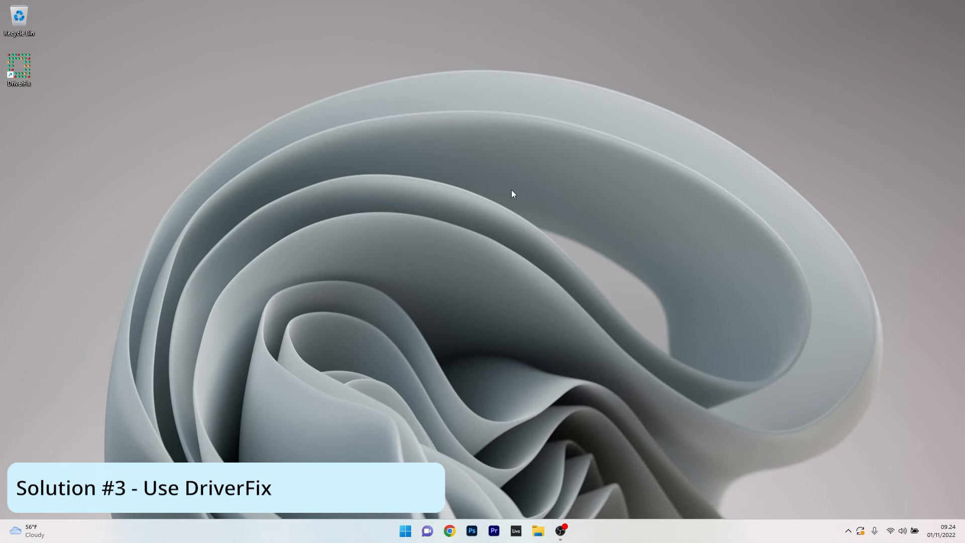
Launch DriverFix from its desktop shortcut to view 26 driver updates.
{"action": "double_click", "coordinate": [21, 67]}
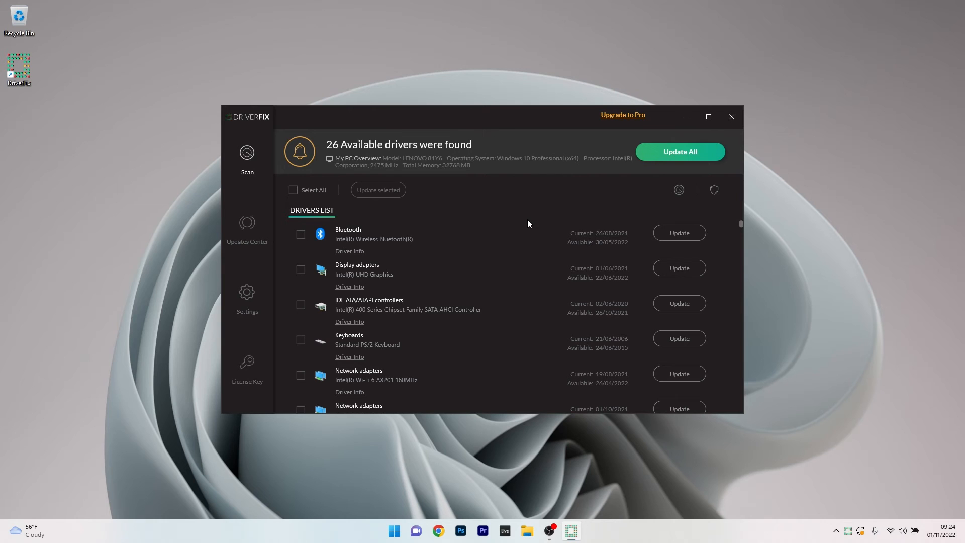
{"action": "mouse_move", "coordinate": [494, 251]}
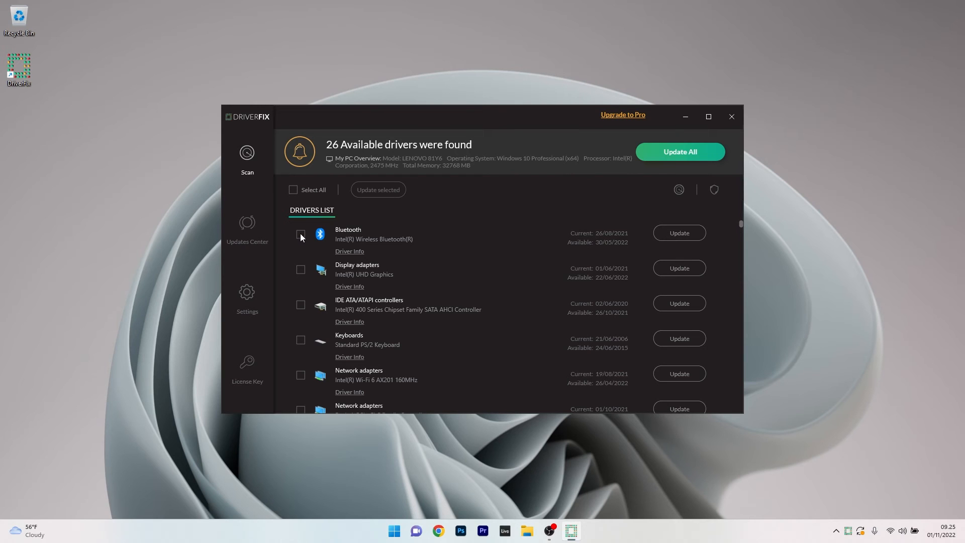
Mark the Bluetooth driver, choose Manually Update and continue, then go back one step.
{"action": "left_click", "coordinate": [301, 234]}
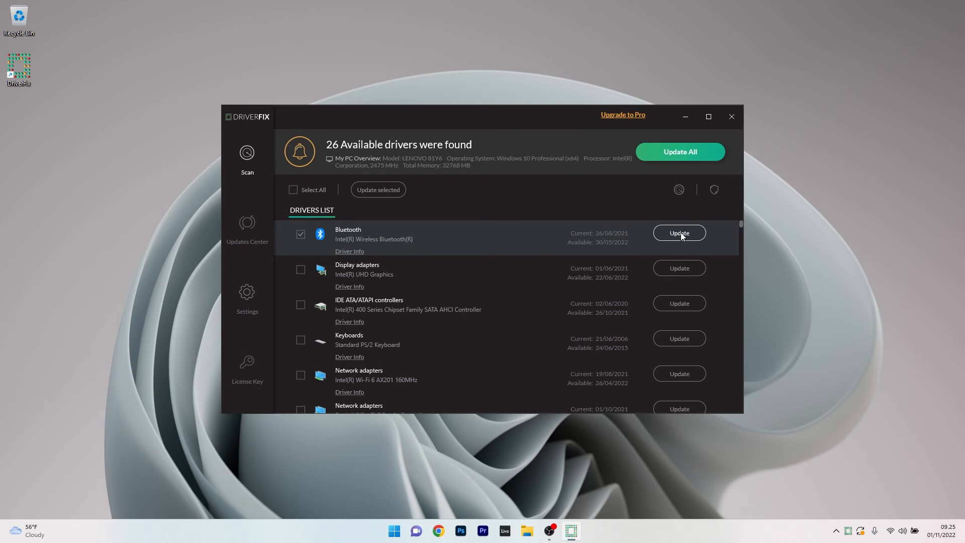
{"action": "left_click", "coordinate": [680, 232]}
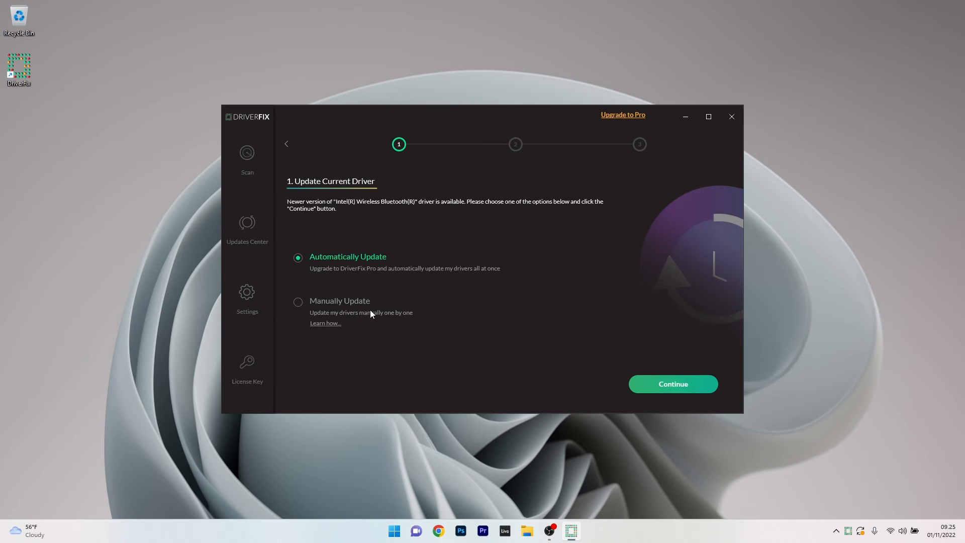
{"action": "mouse_move", "coordinate": [350, 291]}
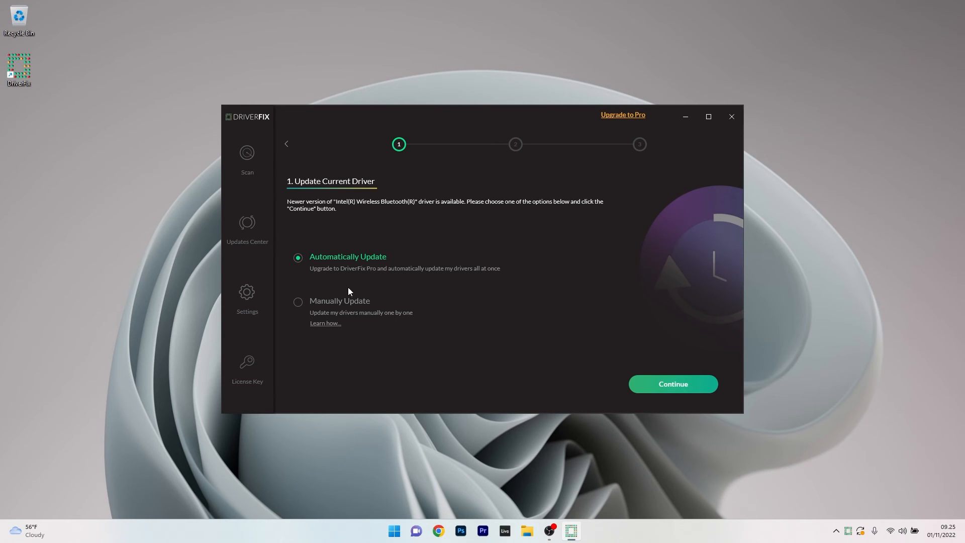
{"action": "left_click", "coordinate": [298, 302]}
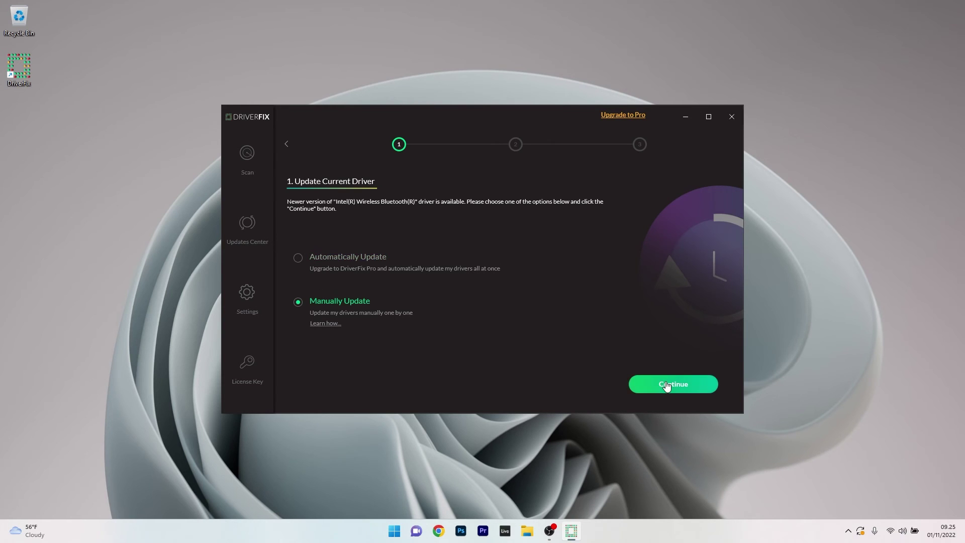
{"action": "left_click", "coordinate": [674, 384]}
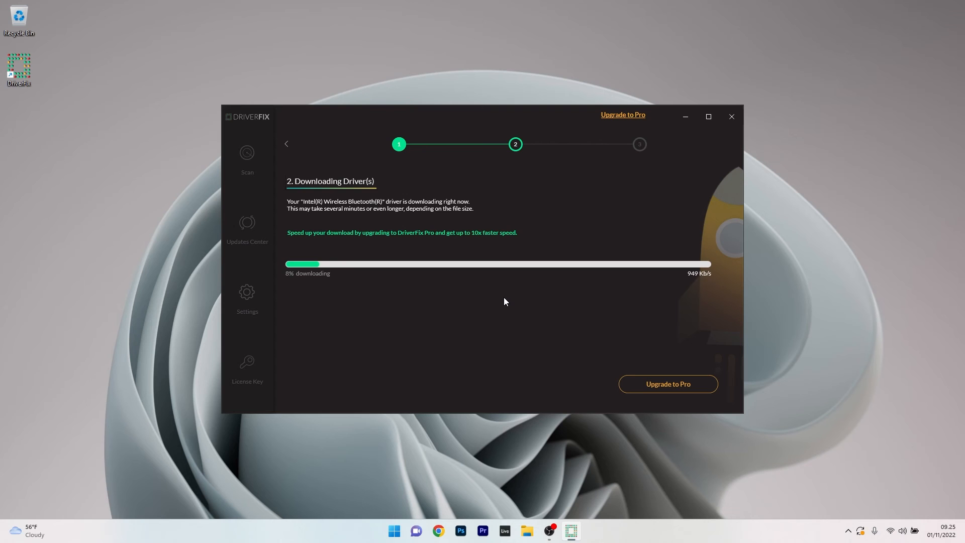
{"action": "mouse_move", "coordinate": [304, 145]}
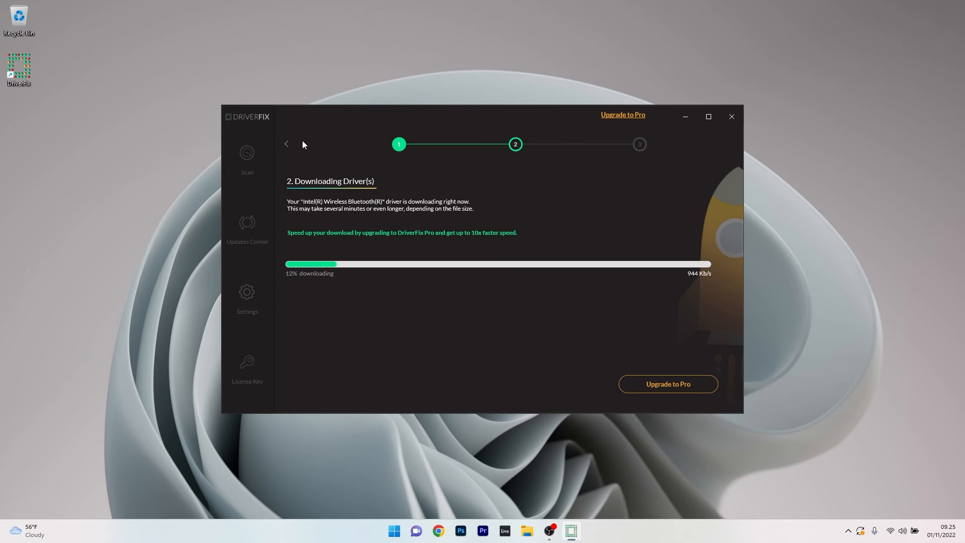
{"action": "left_click", "coordinate": [286, 144]}
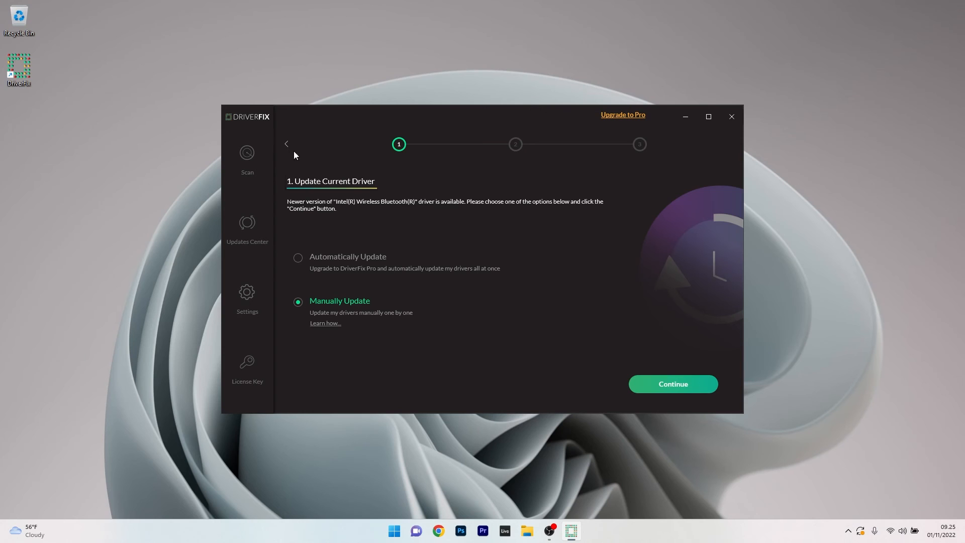
{"action": "mouse_move", "coordinate": [409, 181]}
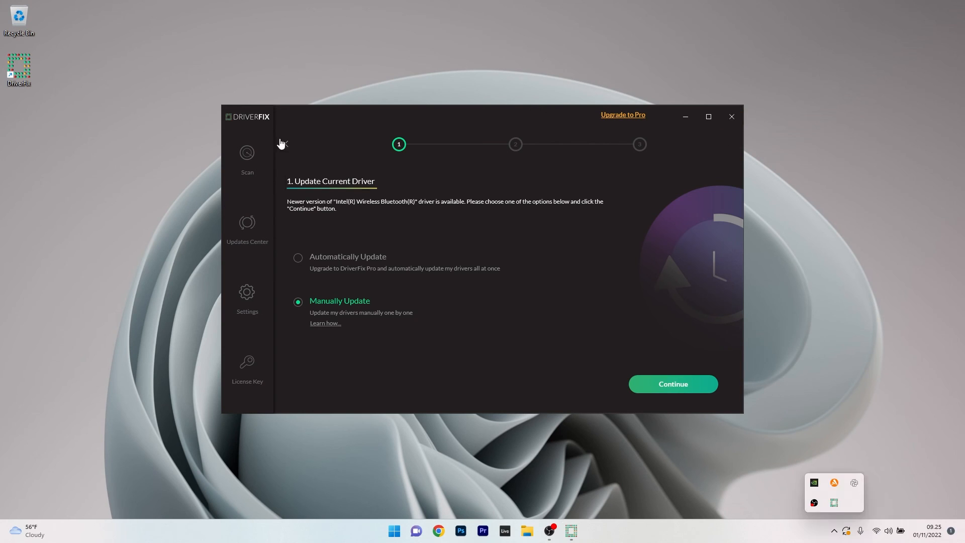
Go back to the DriverFix Drivers List and close the app.
{"action": "left_click", "coordinate": [673, 384]}
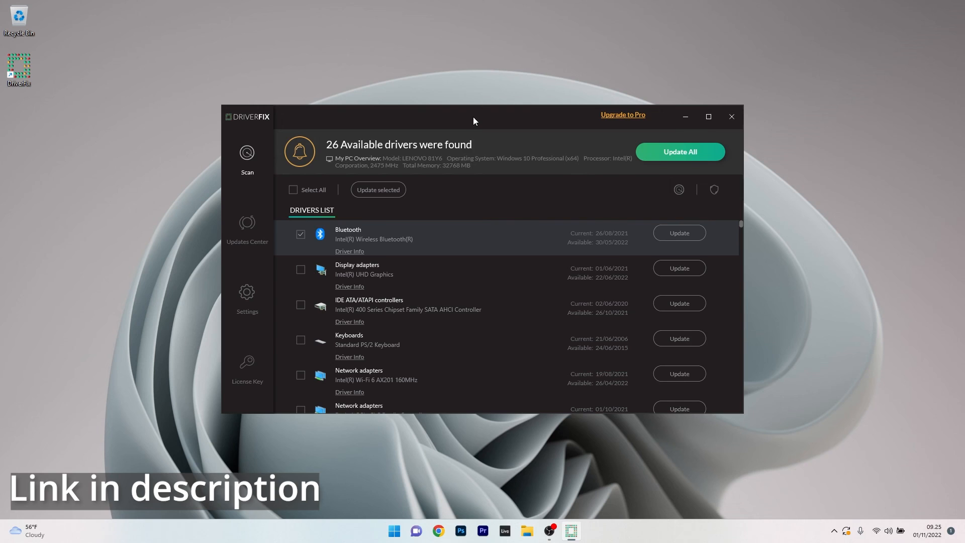
{"action": "left_click", "coordinate": [732, 116]}
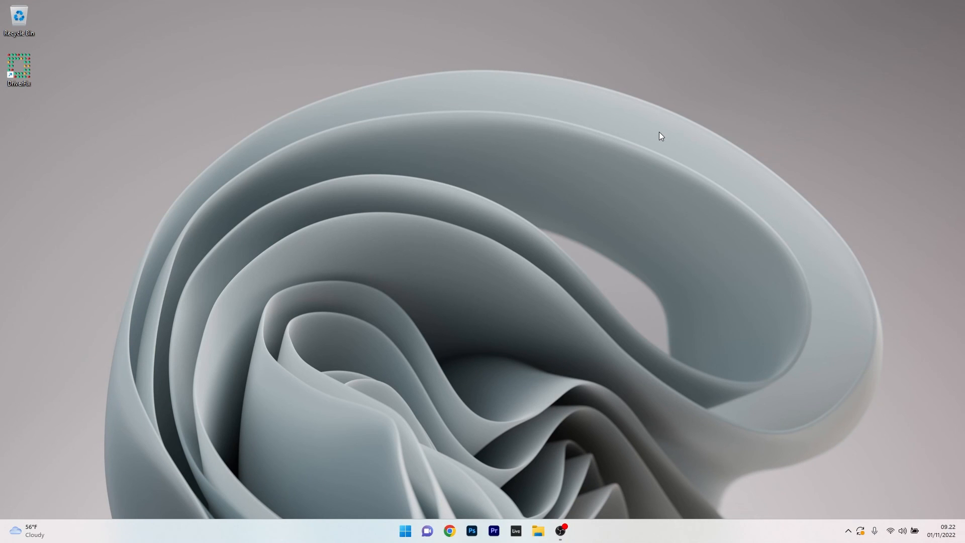